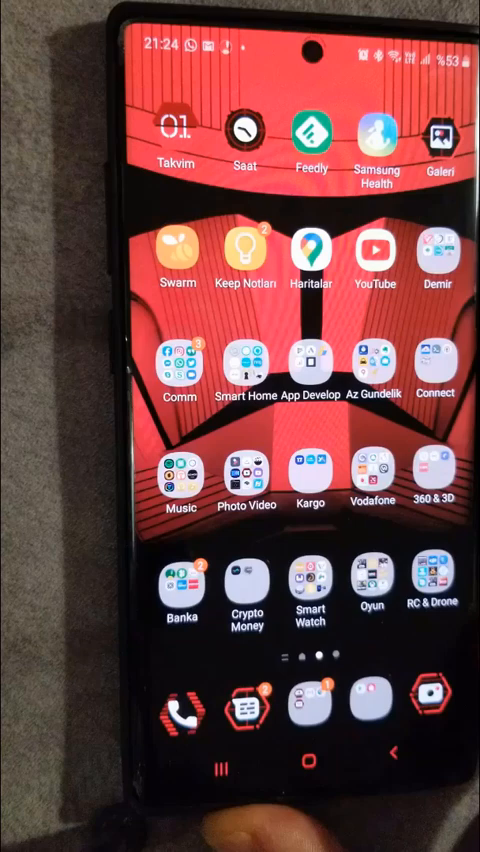
Scroll the home screen to find and launch Vector Control.
{"action": "scroll", "scroll_direction": "up", "scroll_amount": 3}
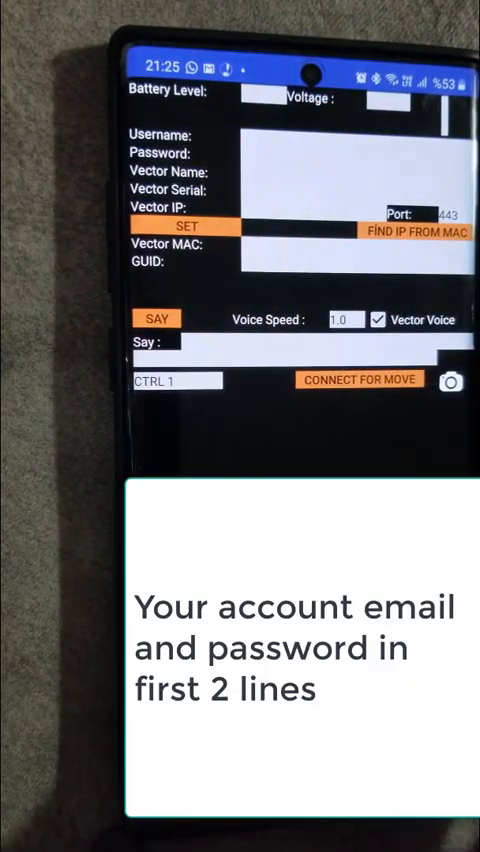
Enter the account email and password in the connection form.
{"action": "left_click", "coordinate": [283, 138]}
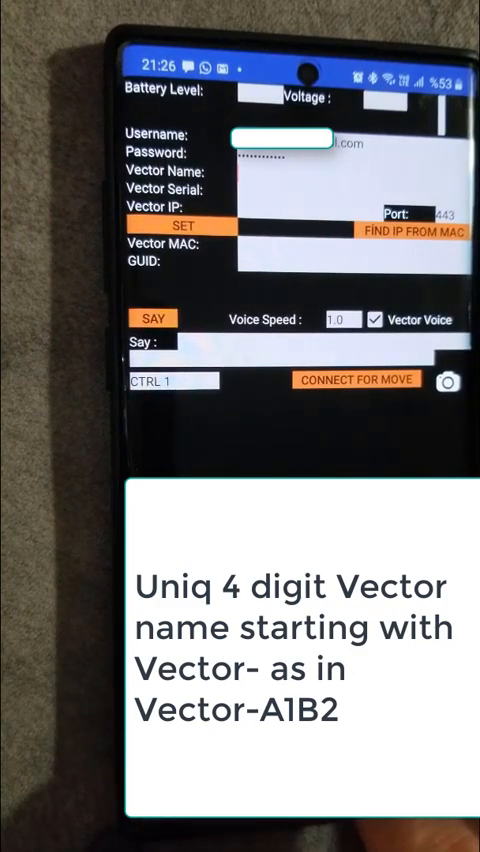
Type the Vector- robot name and paste the serial number.
{"action": "type", "text": "Vector-"}
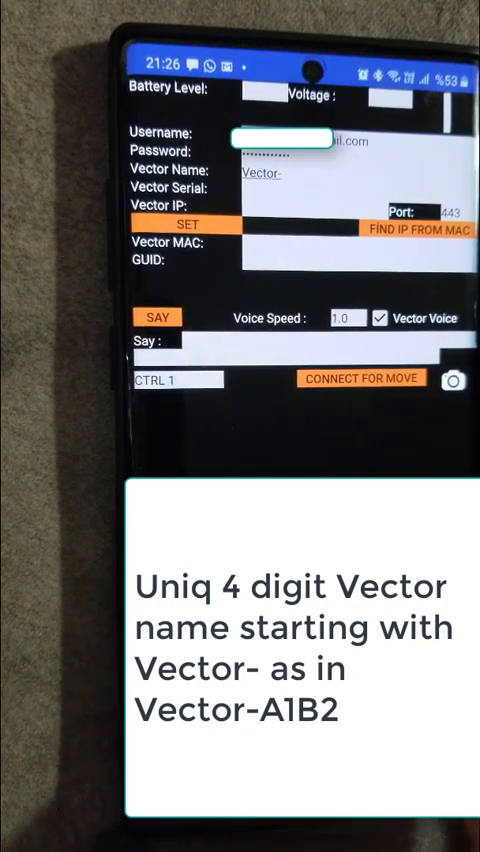
{"action": "type", "text": "K8P"}
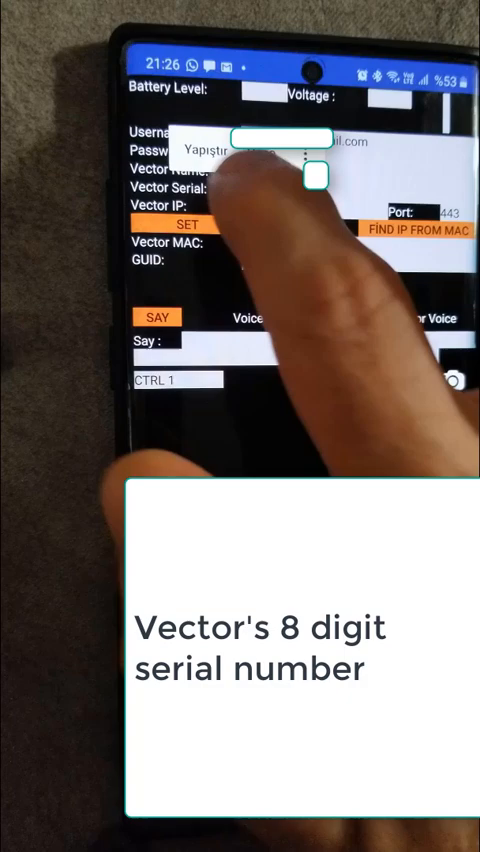
{"action": "left_click", "coordinate": [217, 149]}
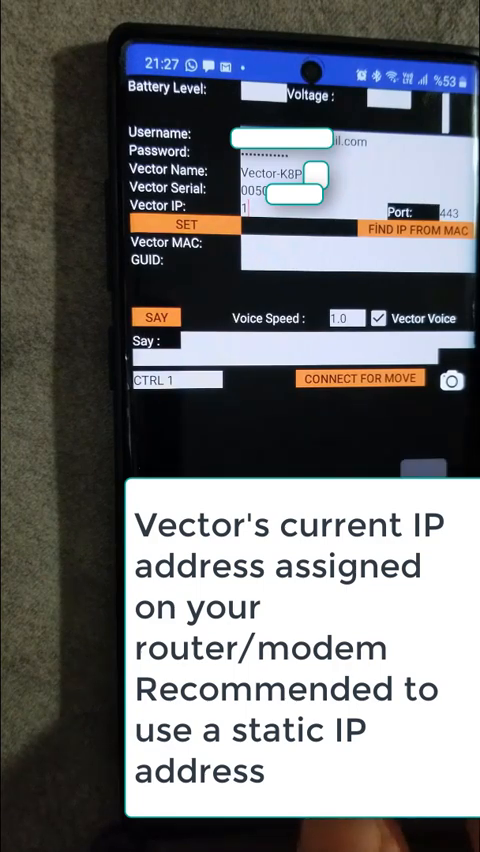
Enter 192.168.254.44 in the Vector IP field.
{"action": "type", "text": "192.168.254.44"}
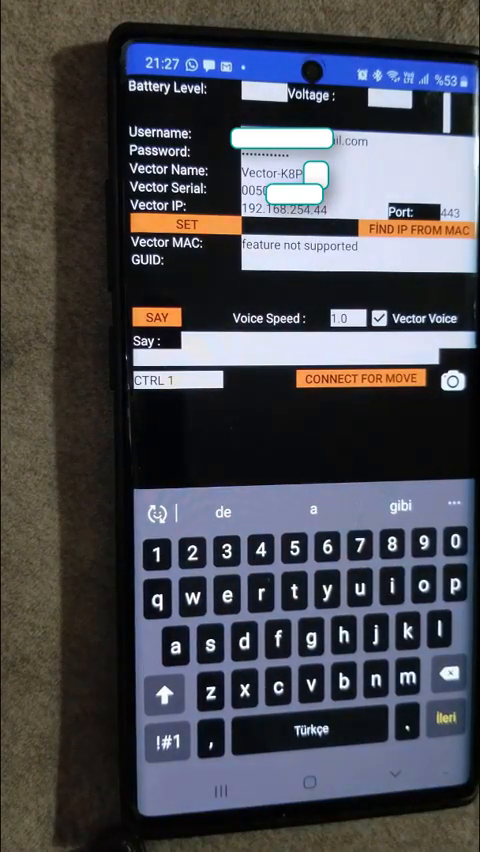
Apply the connection settings, triggering the Invalid Input password warning about @ or #.
{"action": "left_click", "coordinate": [185, 224]}
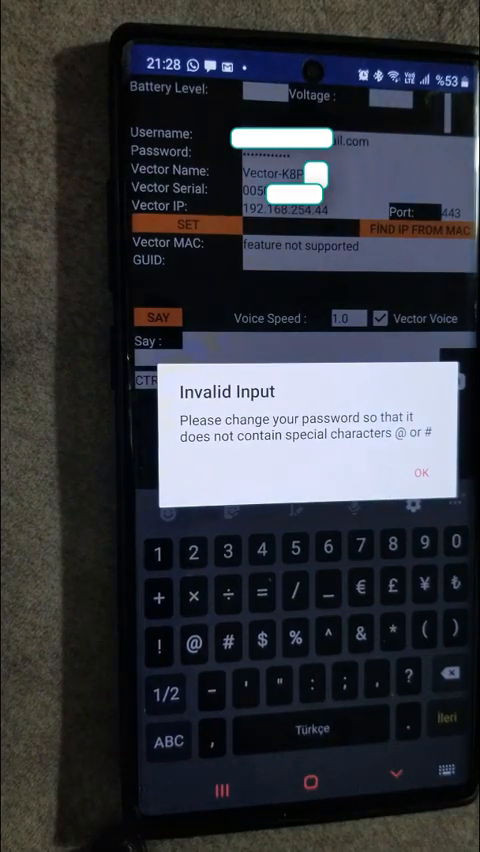
{"action": "left_click", "coordinate": [421, 473]}
{"action": "type", "text": "test"}
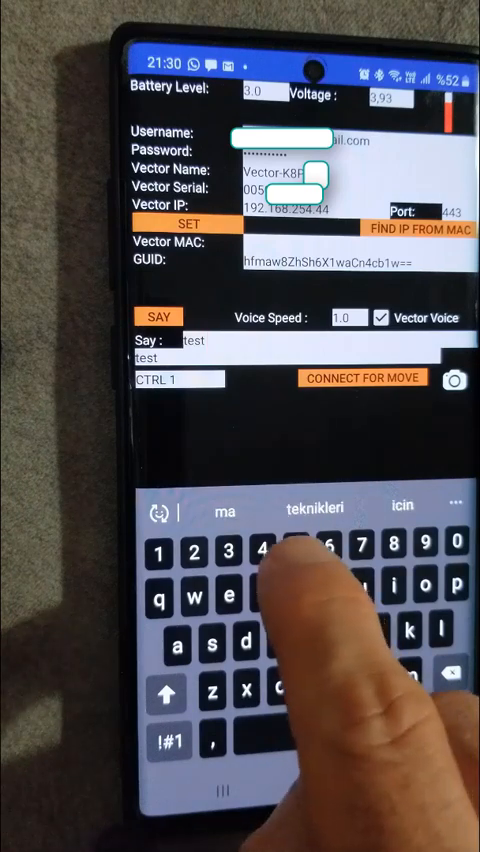
Type "hello everyone" in the Say field and send it to Vector.
{"action": "type", "text": "5"}
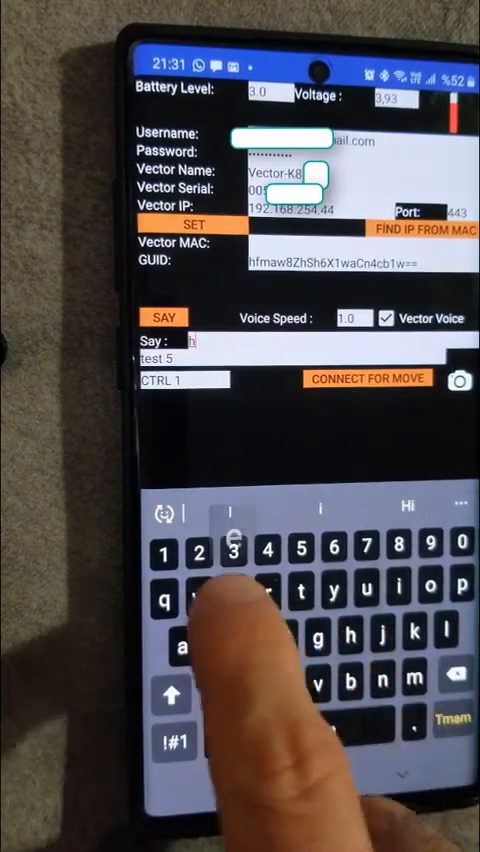
{"action": "type", "text": "hello"}
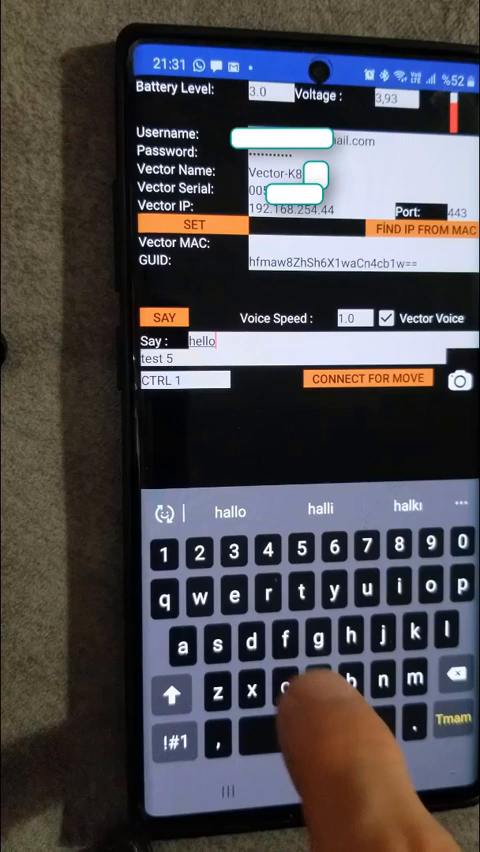
{"action": "type", "text": "eve"}
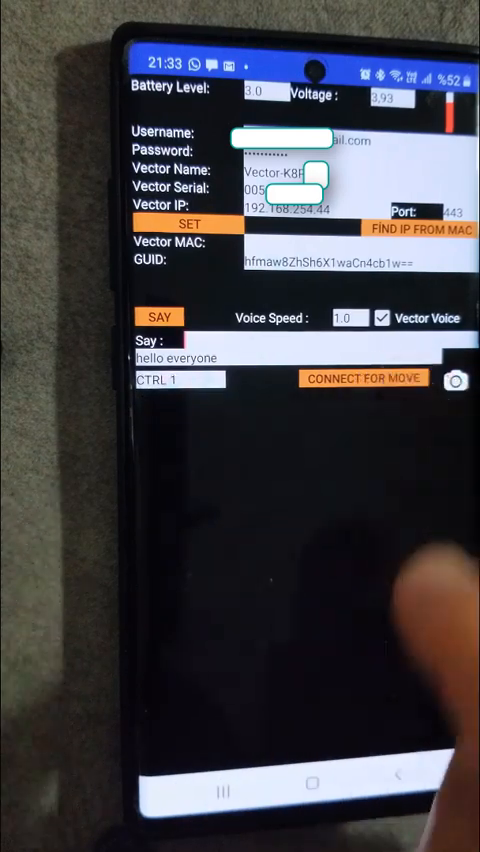
{"action": "left_click", "coordinate": [363, 378]}
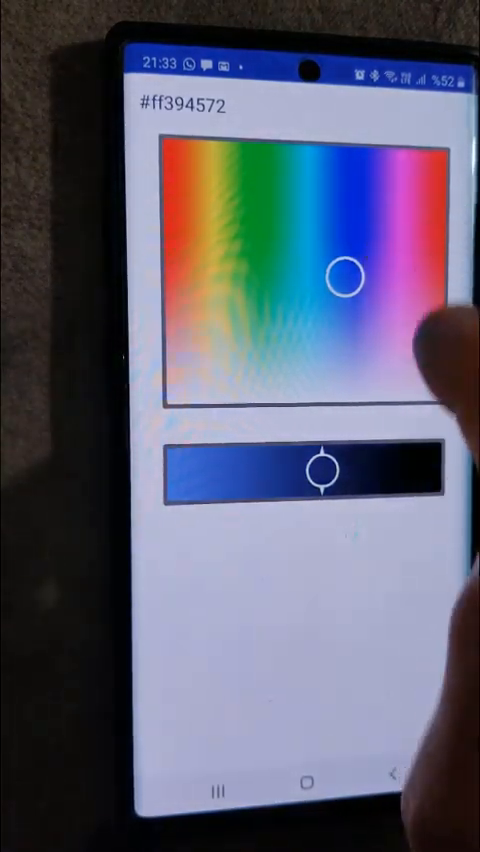
Drag the spectrum circle to choose a new colour.
{"action": "left_click_drag", "start_coordinate": [345, 277], "coordinate": [368, 200]}
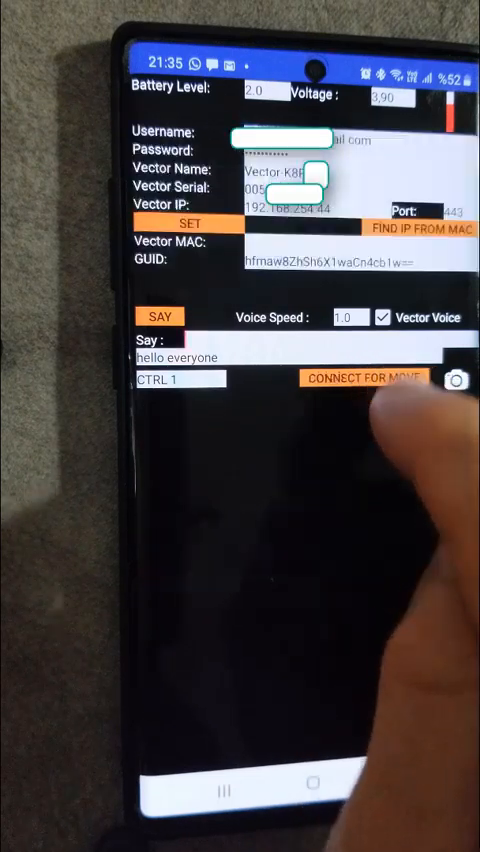
Set CTRL 2 and connect for movement with the camera feed.
{"action": "left_click", "coordinate": [180, 378]}
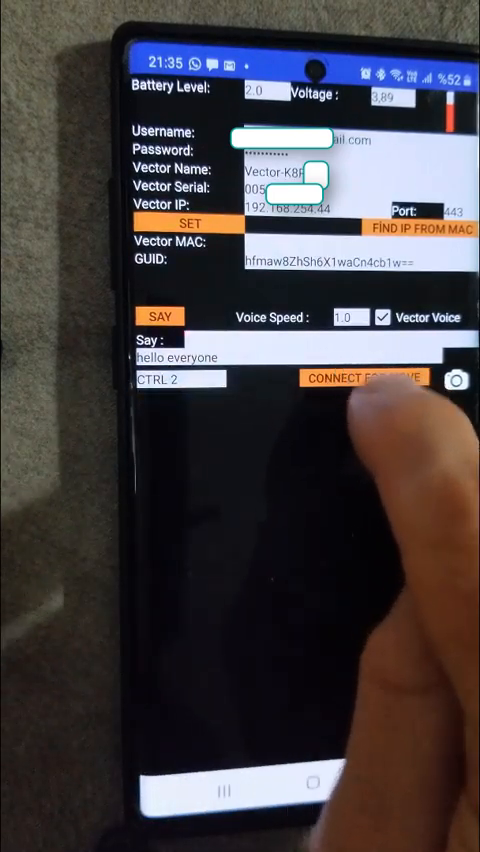
{"action": "left_click", "coordinate": [363, 378]}
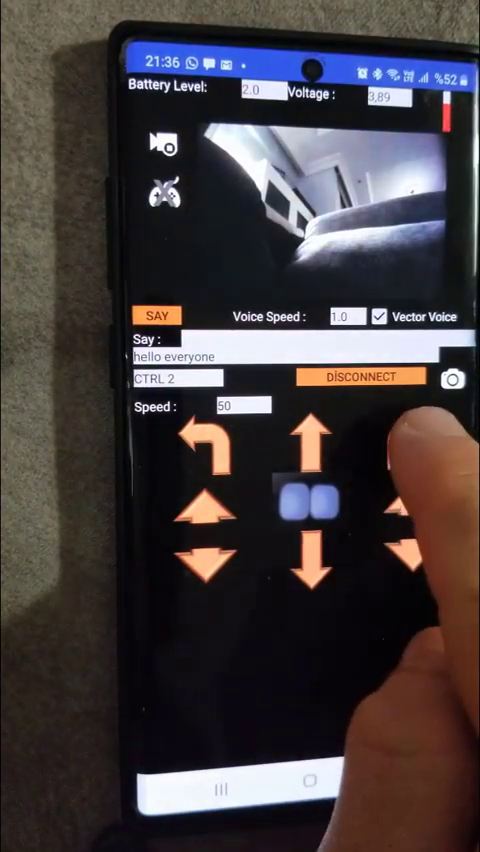
Drive Vector with the arrow buttons, then reconnect in CTRL 1 joystick mode.
{"action": "left_click", "coordinate": [405, 450]}
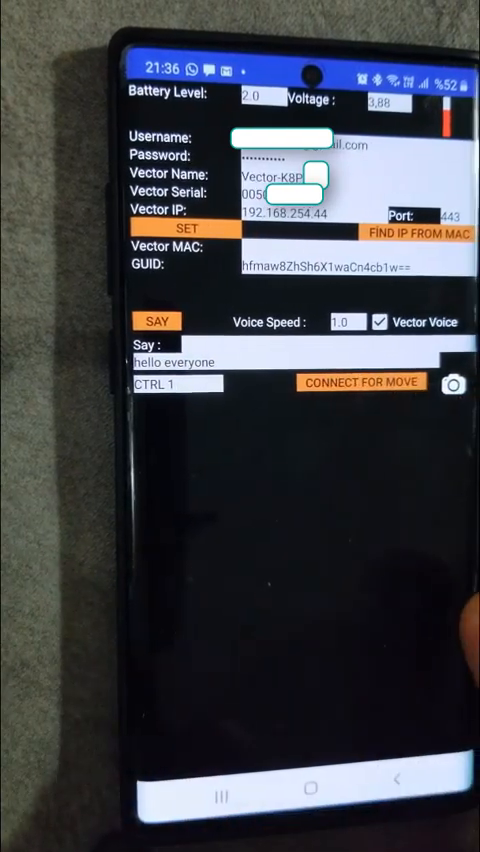
{"action": "left_click", "coordinate": [361, 382]}
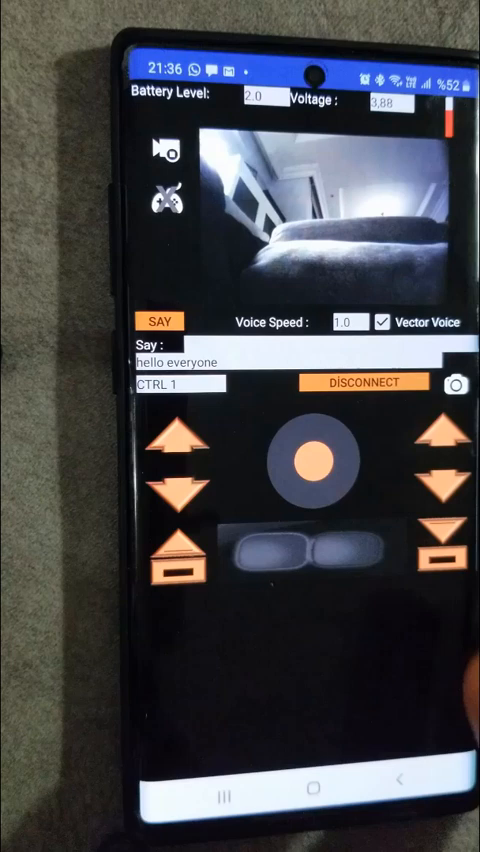